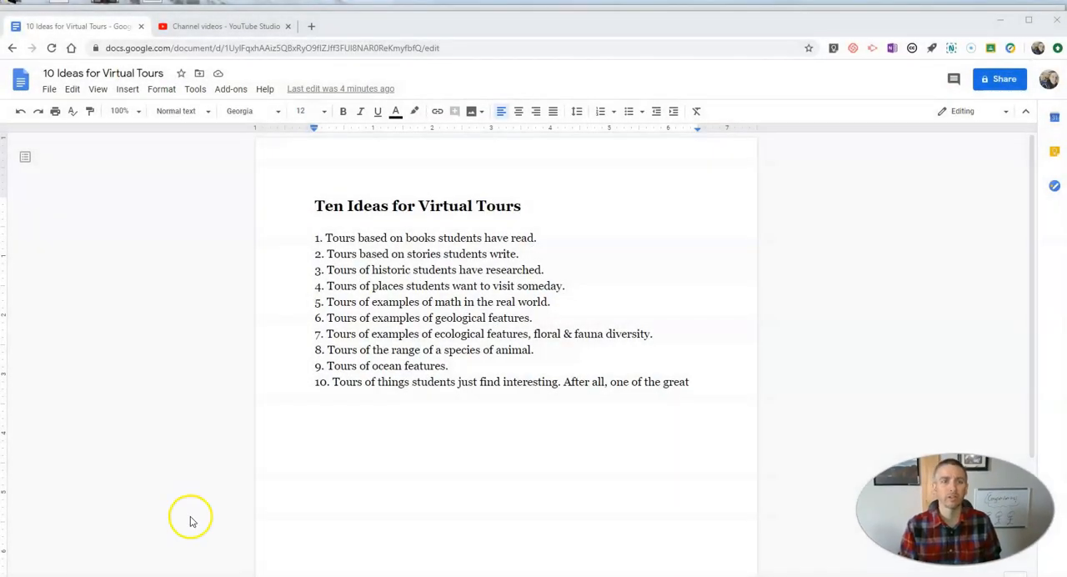
{"action": "mouse_move", "coordinate": [873, 47]}
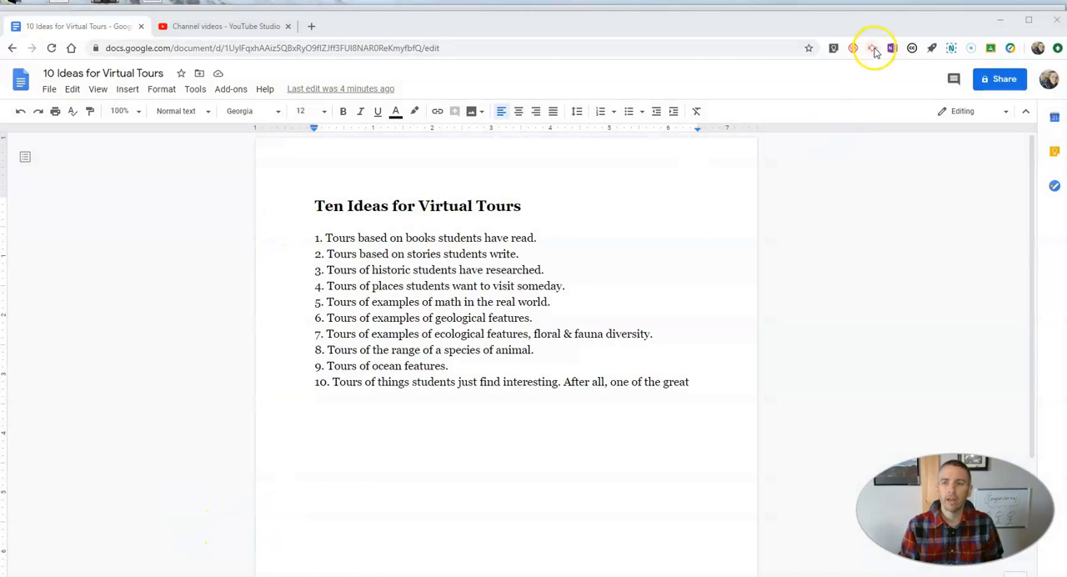
{"action": "mouse_move", "coordinate": [873, 48]}
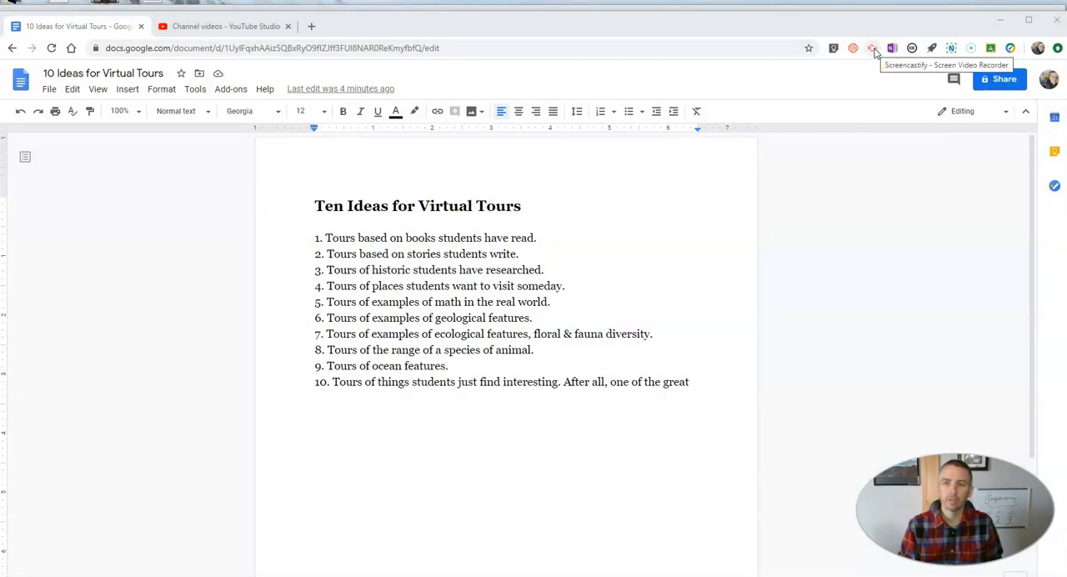
Step: Start a Screencastify desktop recording with the microphone on
{"action": "left_click", "coordinate": [874, 47]}
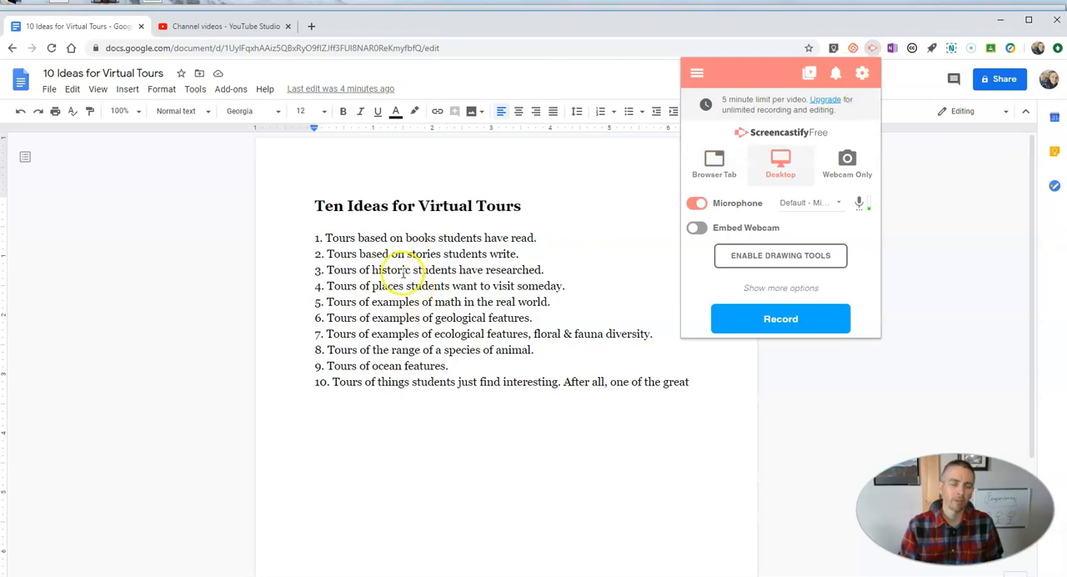
{"action": "mouse_move", "coordinate": [780, 318]}
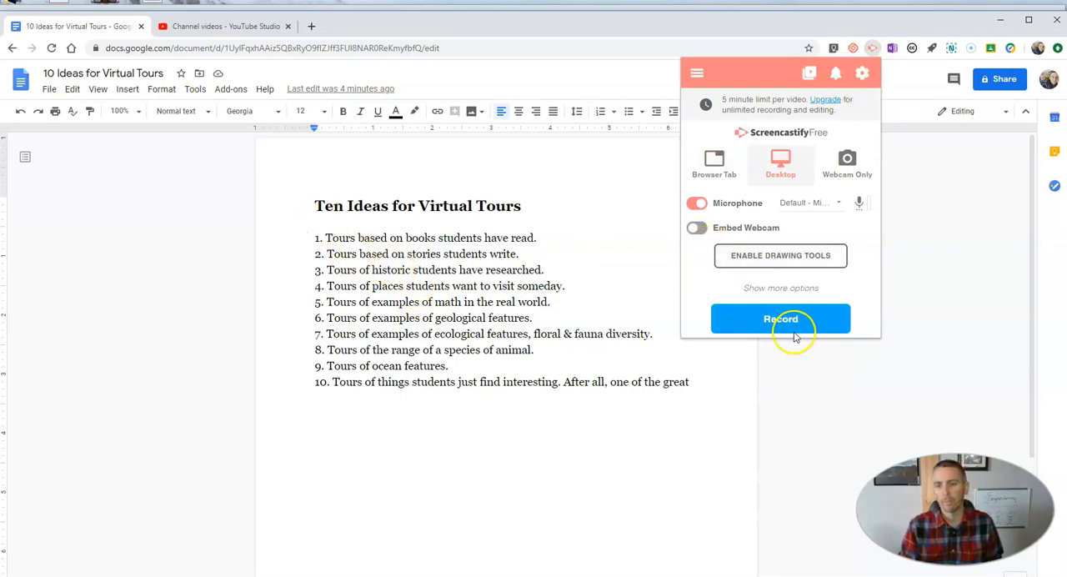
{"action": "left_click", "coordinate": [780, 318]}
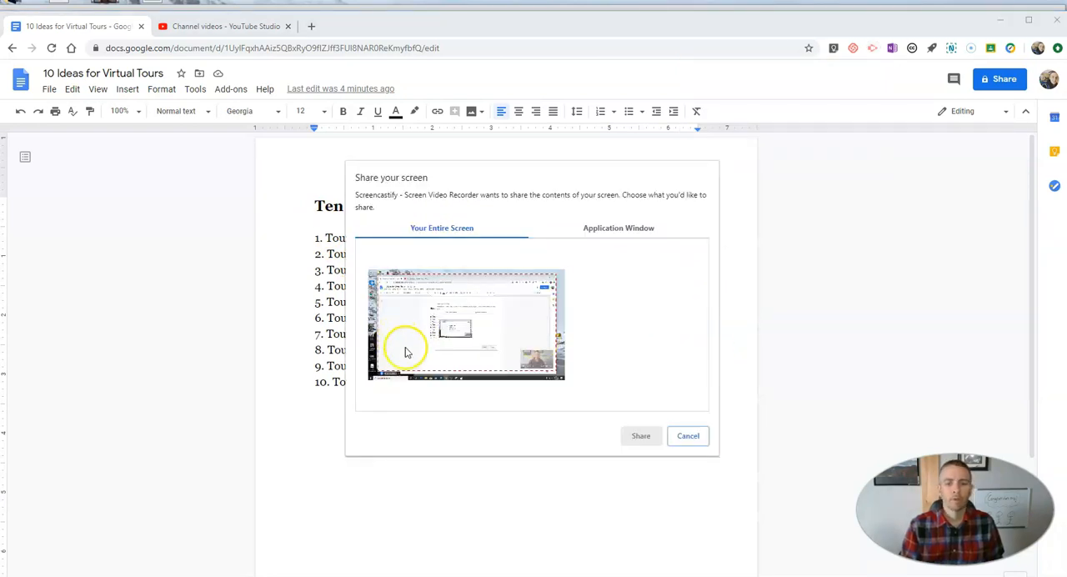
Step: Share the entire screen, enlarge the tour-ideas list to size 24, then restore its original size
{"action": "left_click", "coordinate": [686, 435]}
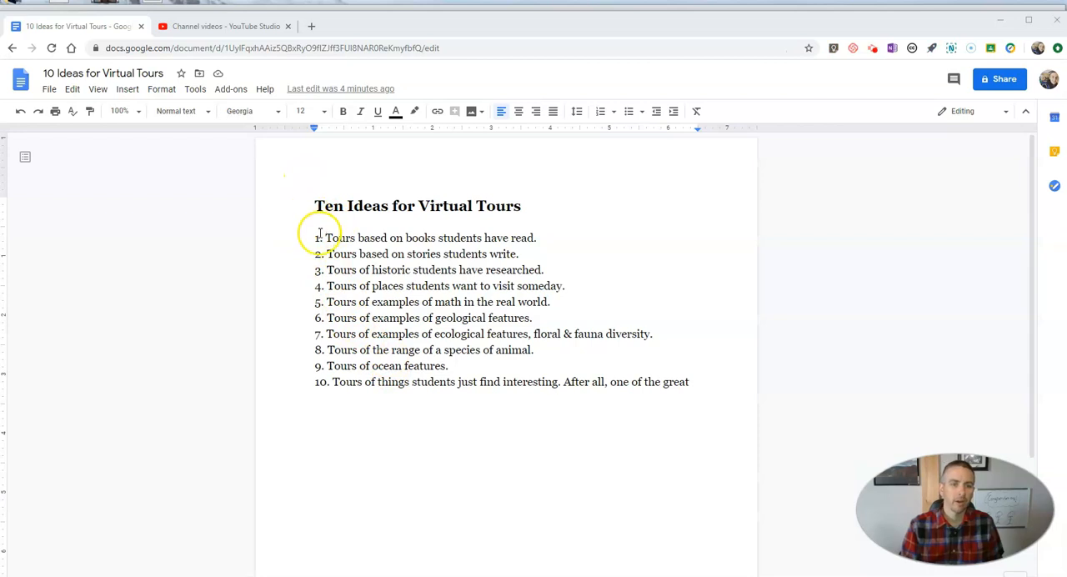
{"action": "left_click_drag", "start_coordinate": [318, 236], "coordinate": [697, 404]}
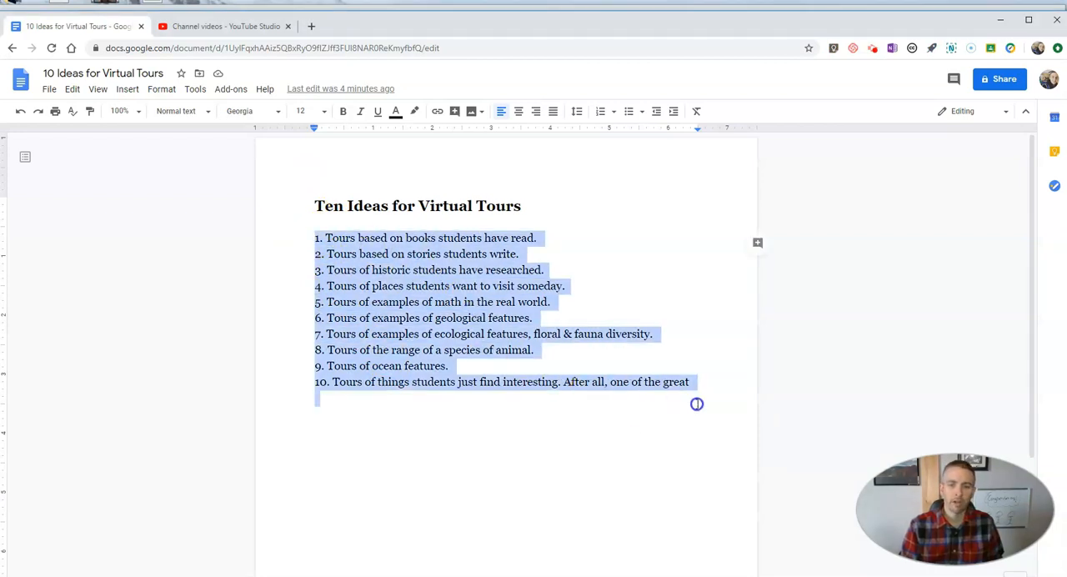
{"action": "left_click", "coordinate": [323, 110]}
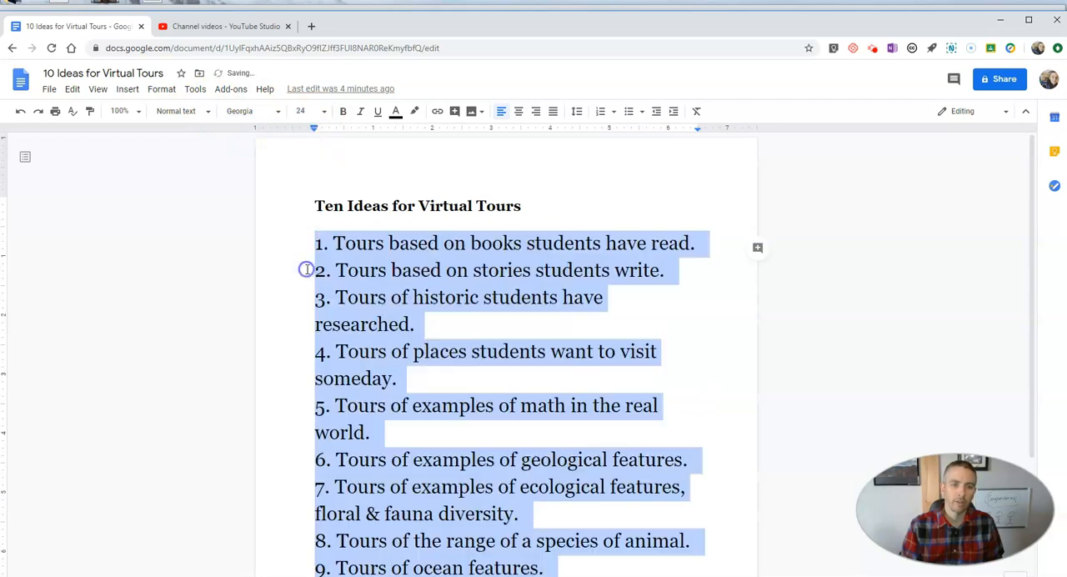
{"action": "left_click", "coordinate": [303, 110]}
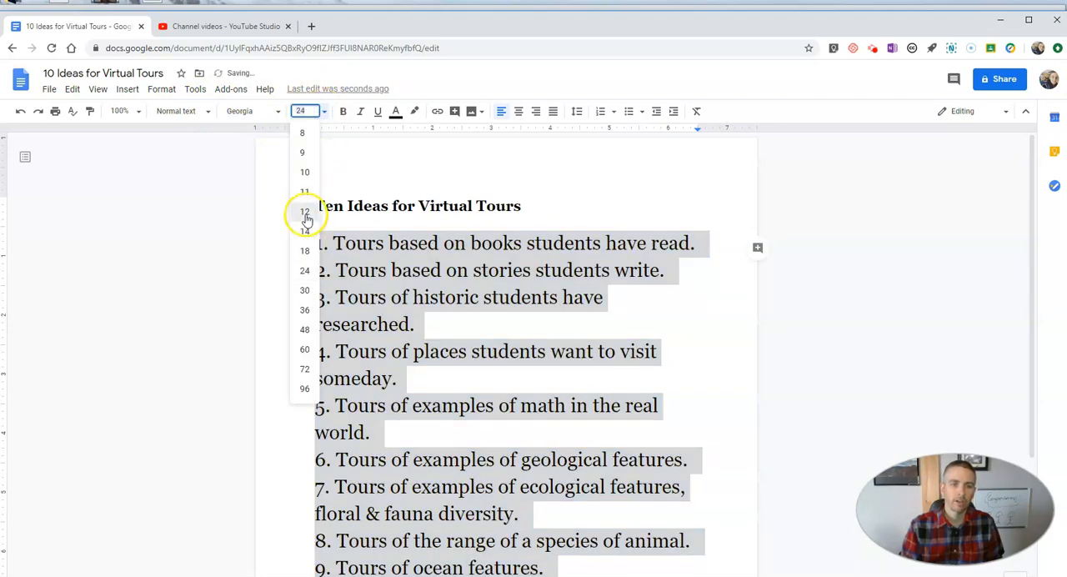
{"action": "left_click", "coordinate": [303, 250]}
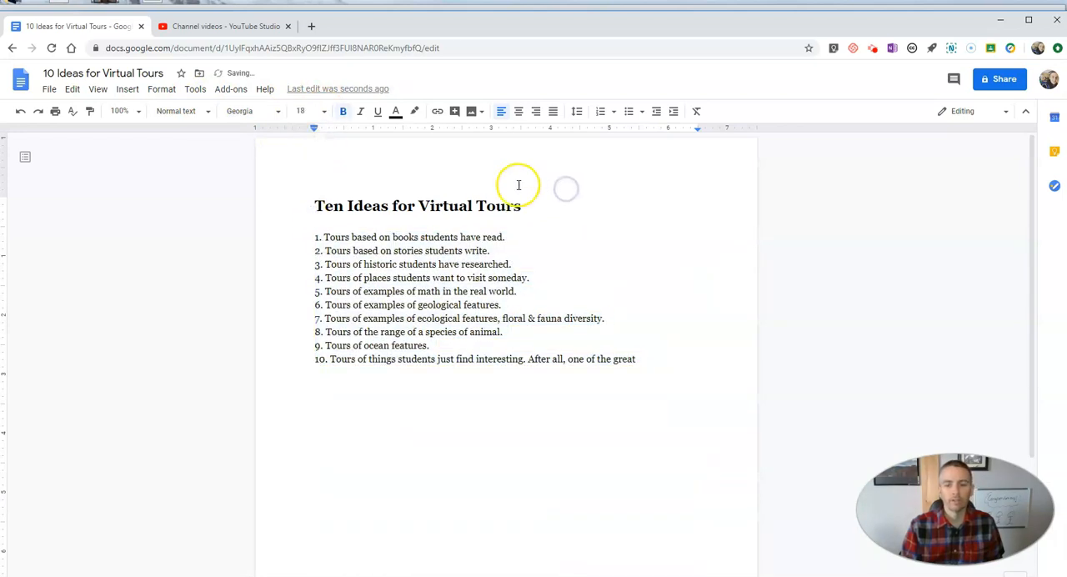
{"action": "left_click", "coordinate": [523, 205]}
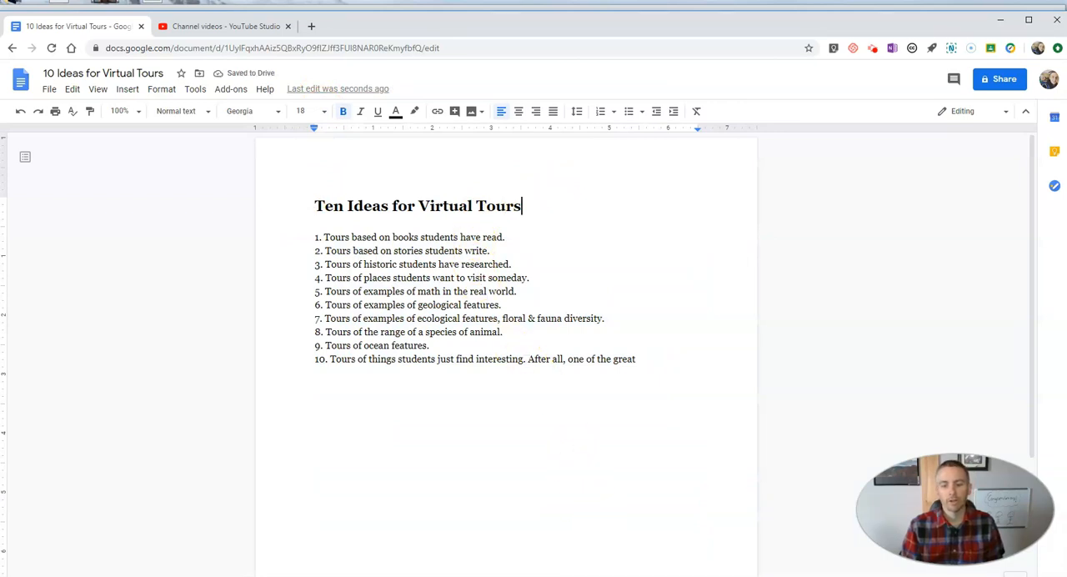
{"action": "mouse_move", "coordinate": [570, 303]}
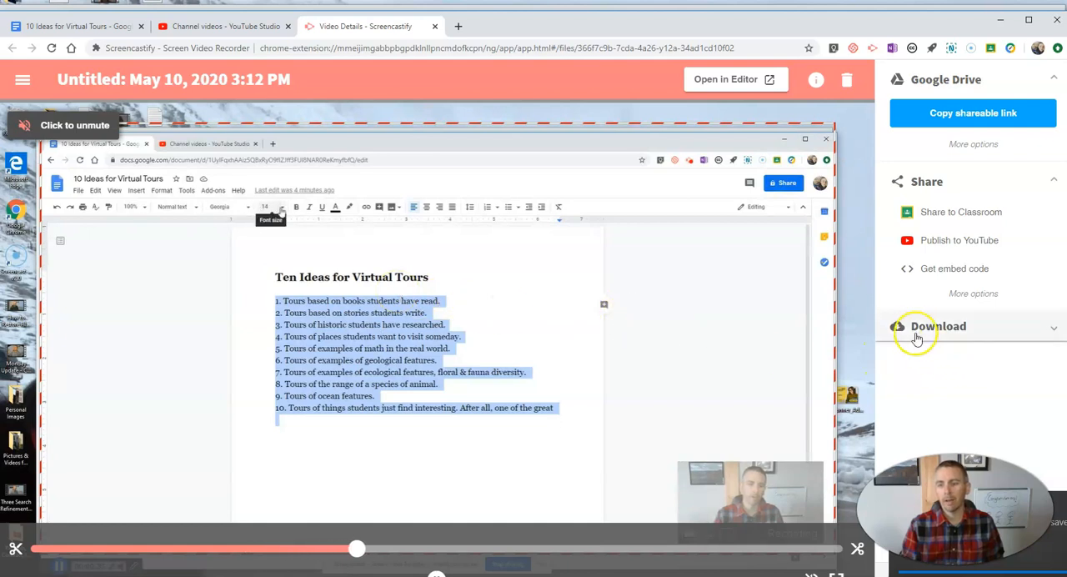
Step: Expand the Download section for the finished 14-second recording
{"action": "left_click", "coordinate": [265, 206]}
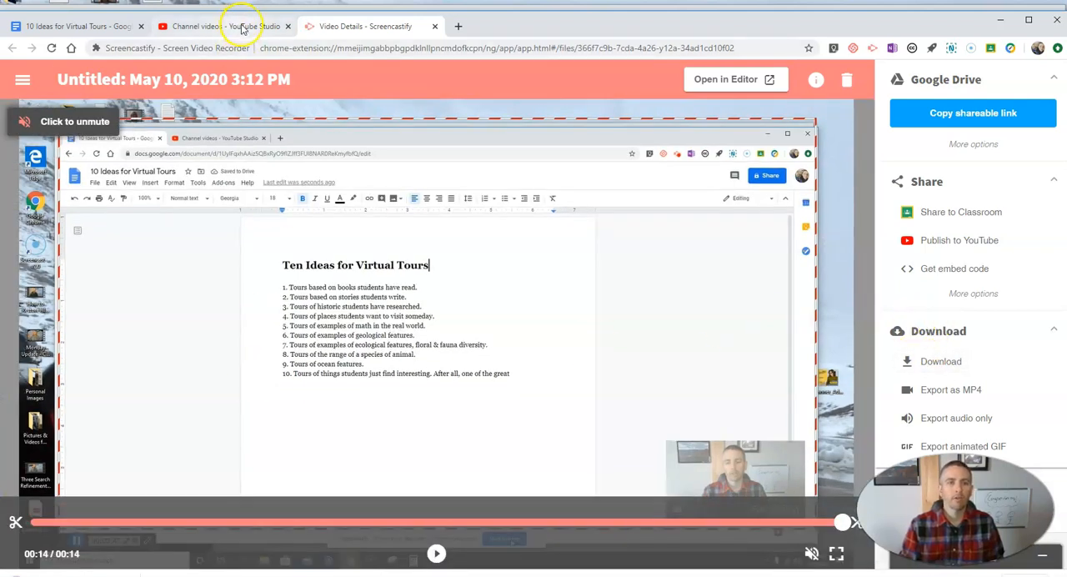
Step: Switch to YouTube Studio and start a new video upload from the CREATE menu
{"action": "left_click", "coordinate": [224, 27]}
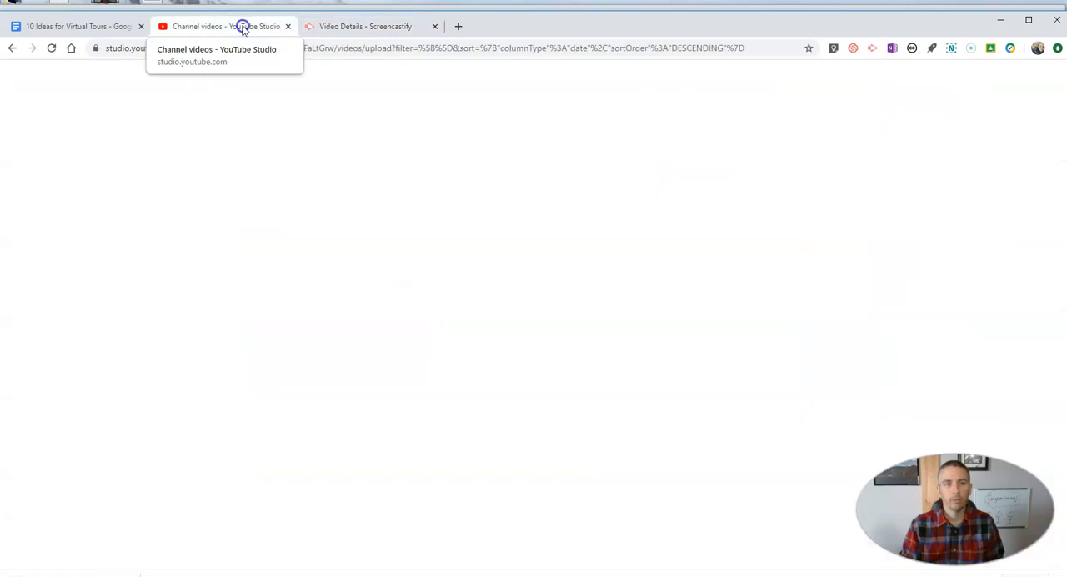
{"action": "left_click", "coordinate": [244, 27]}
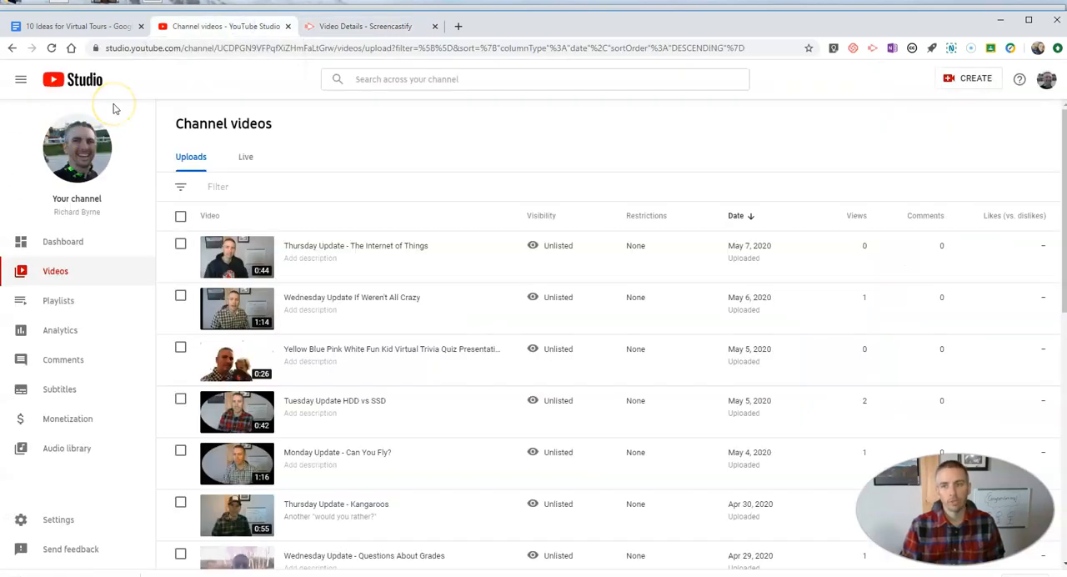
{"action": "mouse_move", "coordinate": [957, 78]}
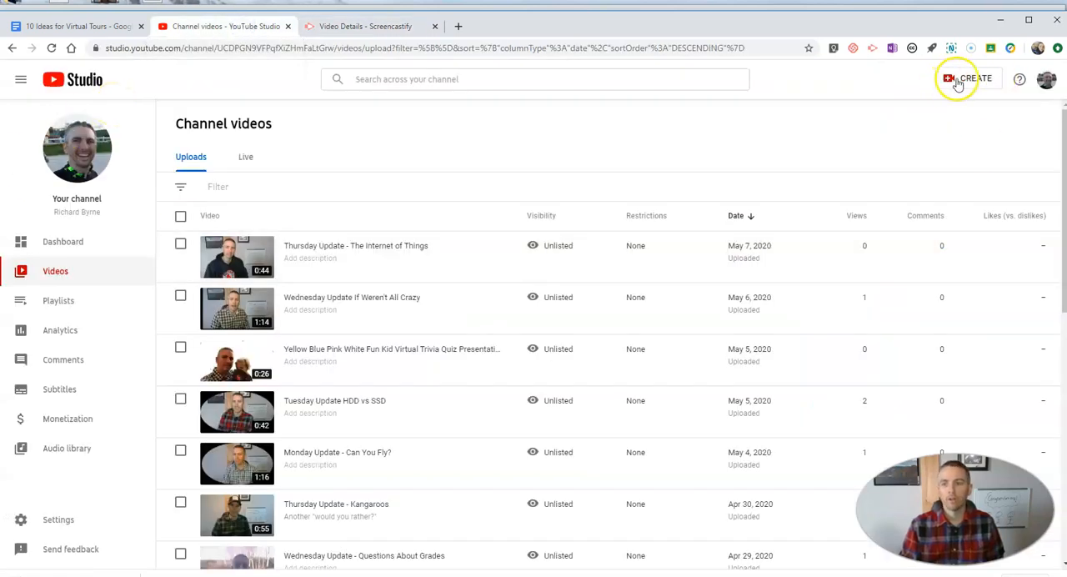
{"action": "left_click", "coordinate": [966, 78]}
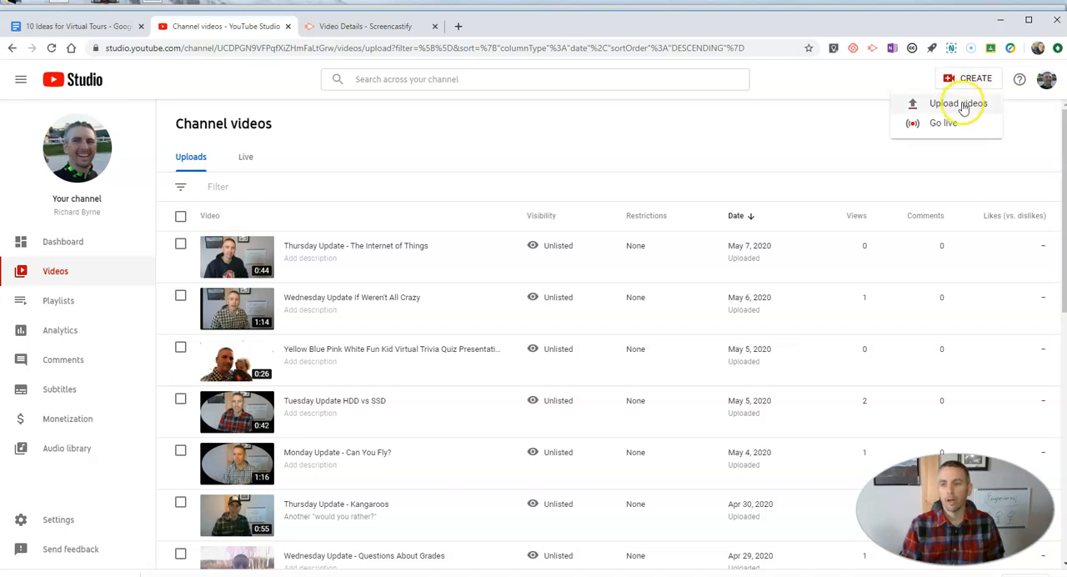
{"action": "left_click", "coordinate": [958, 103]}
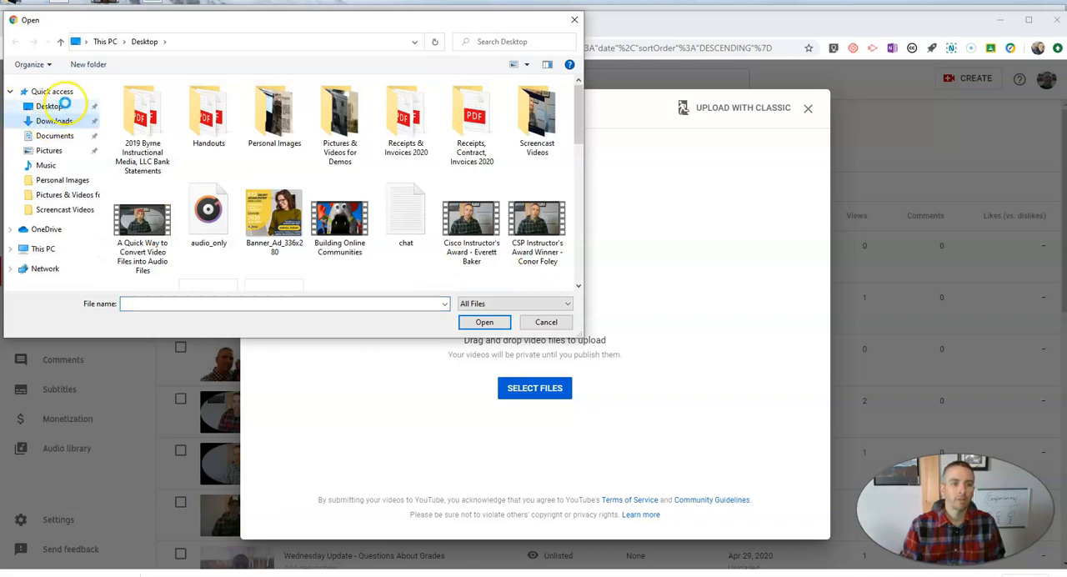
Step: Choose the Untitled May 10, 2020 3:12 PM recording from Downloads to upload
{"action": "left_click", "coordinate": [53, 119]}
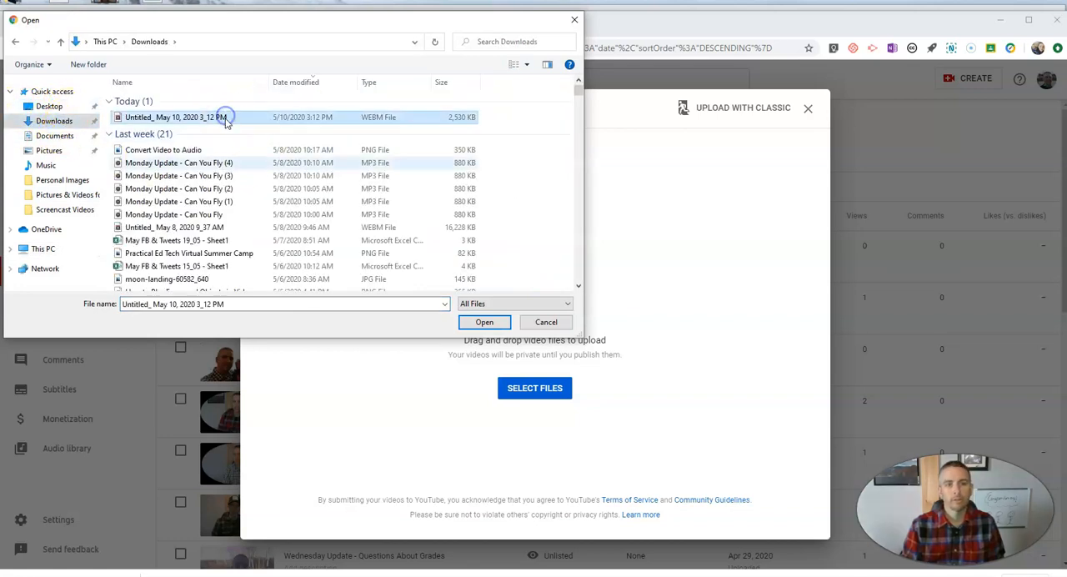
{"action": "left_click", "coordinate": [483, 322]}
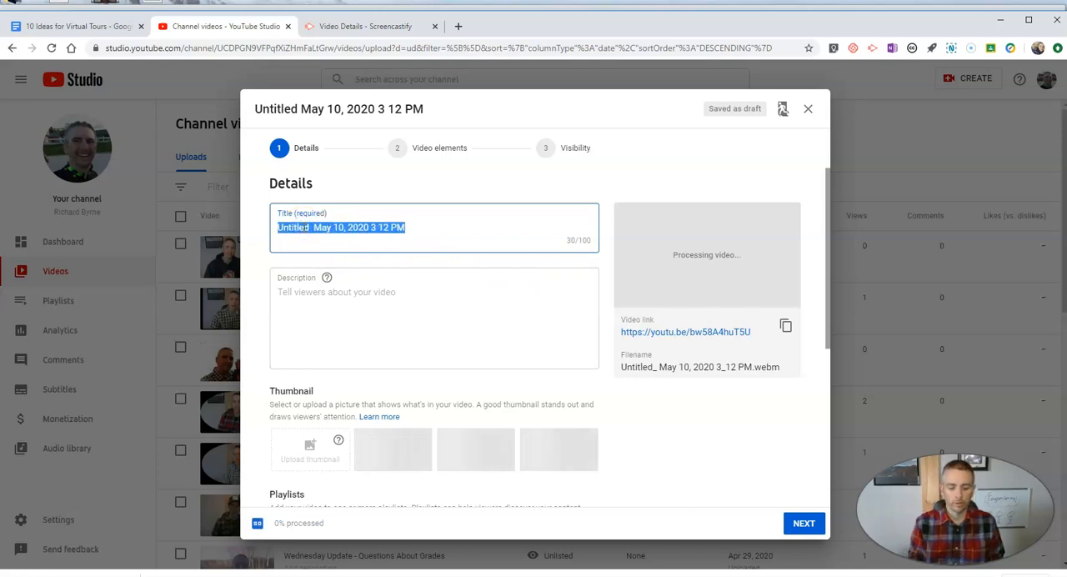
Step: Title the upload 'Demo Screencast' and mark it as not made for kids
{"action": "type", "text": "Demo Scre"}
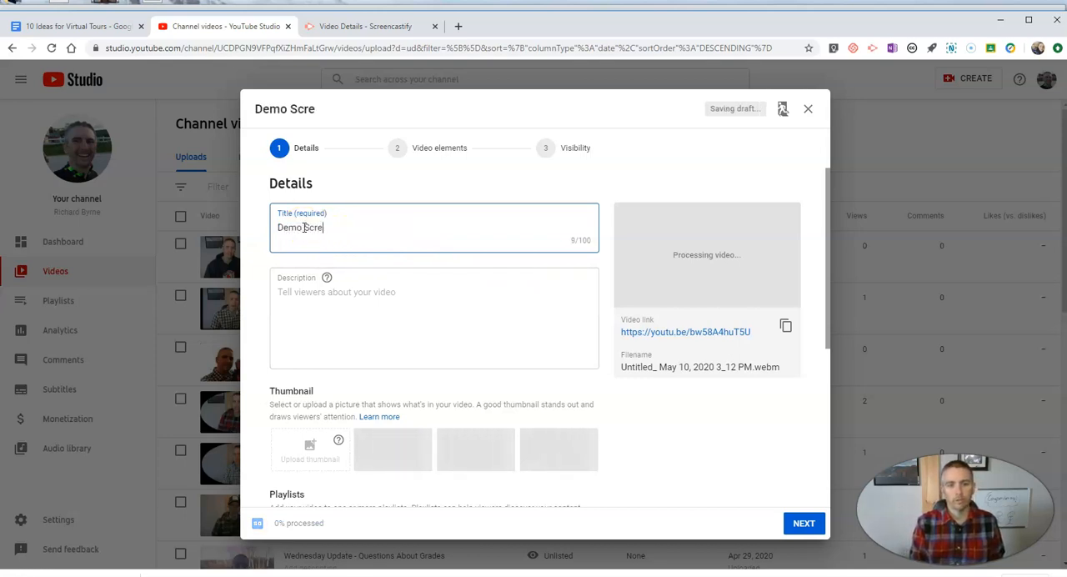
{"action": "type", "text": "encas"}
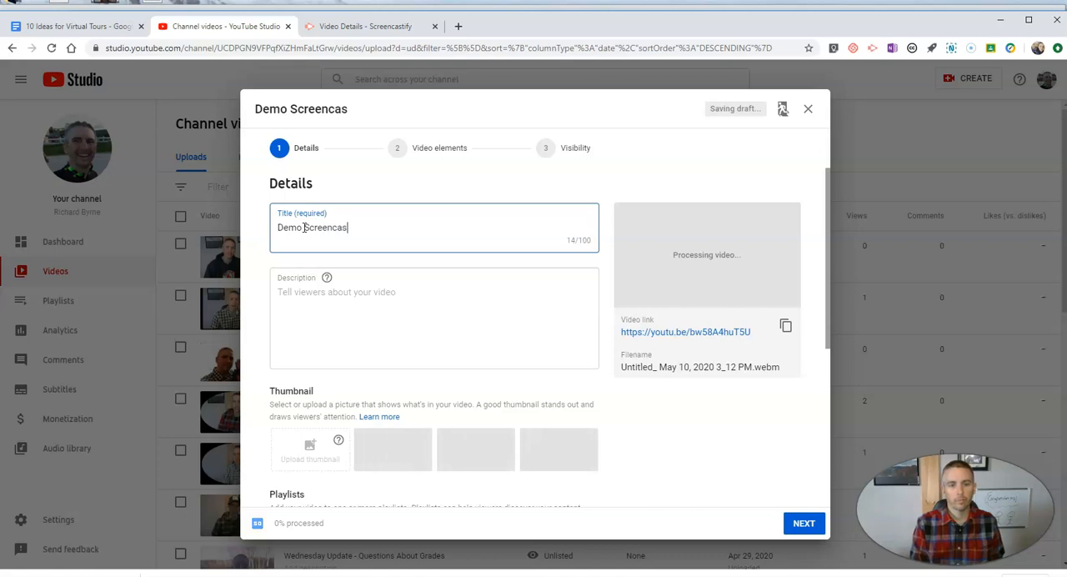
{"action": "scroll", "scroll_direction": "down", "scroll_amount": 3}
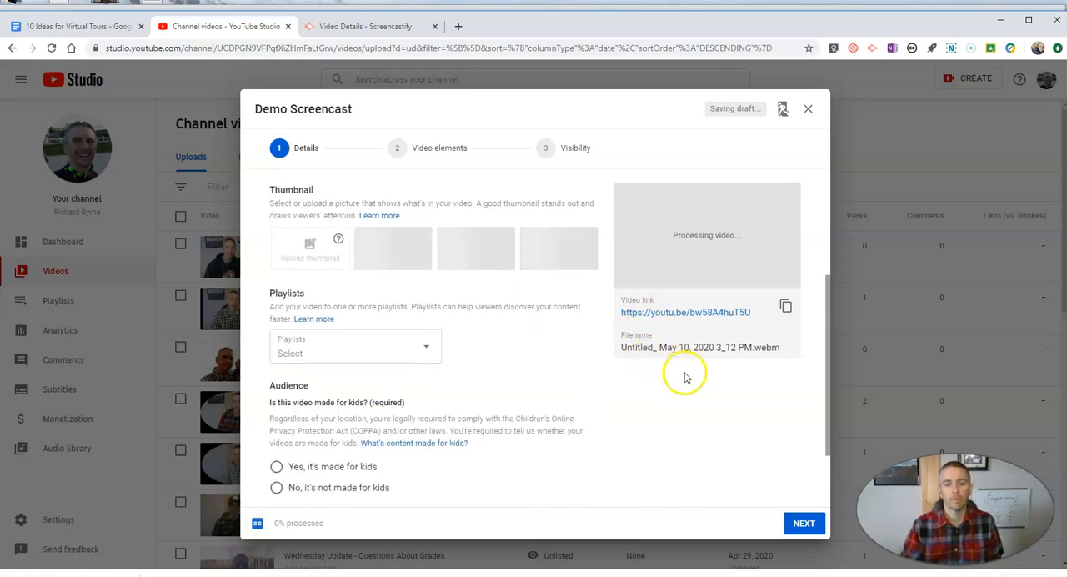
{"action": "left_click", "coordinate": [277, 392]}
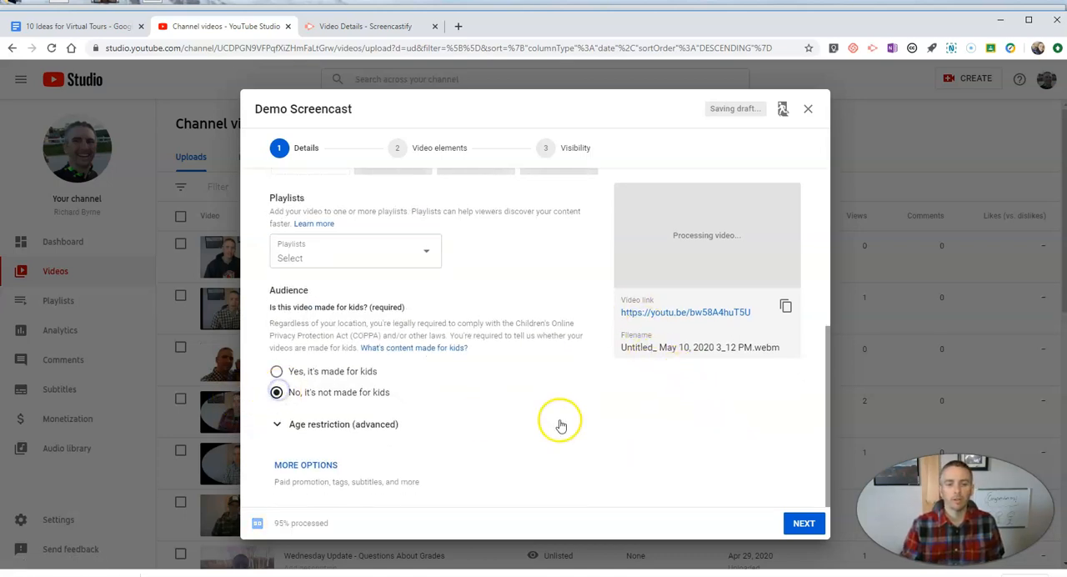
Step: Advance past video elements and publish the video as unlisted
{"action": "left_click", "coordinate": [803, 523]}
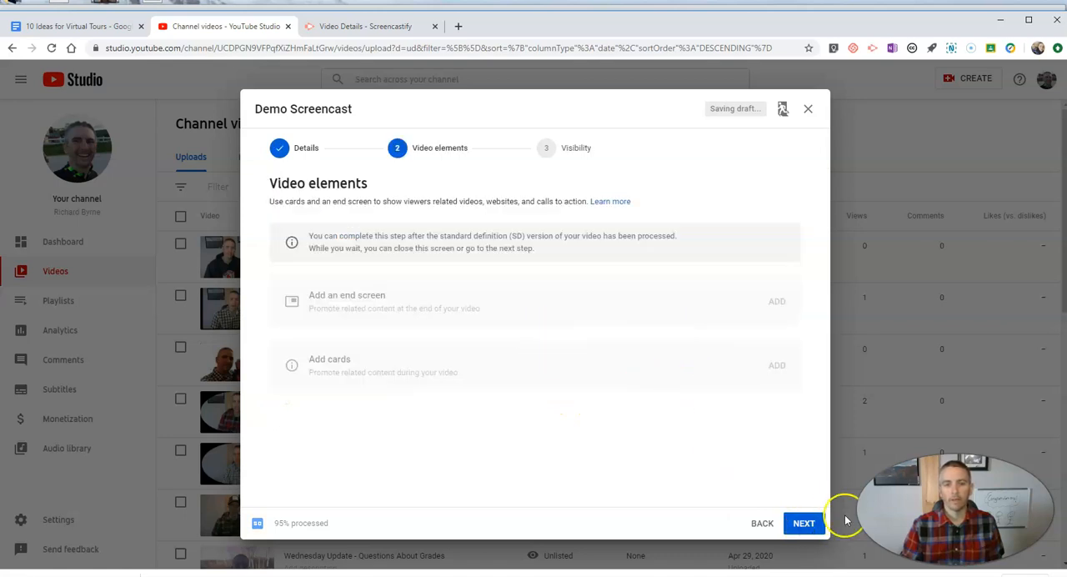
{"action": "left_click", "coordinate": [803, 523]}
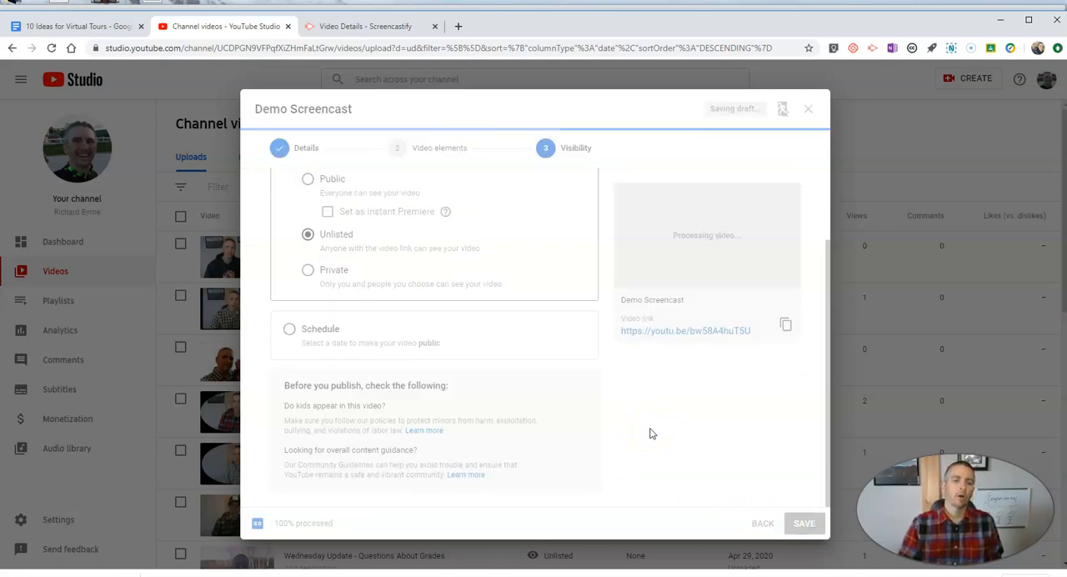
{"action": "left_click", "coordinate": [803, 524]}
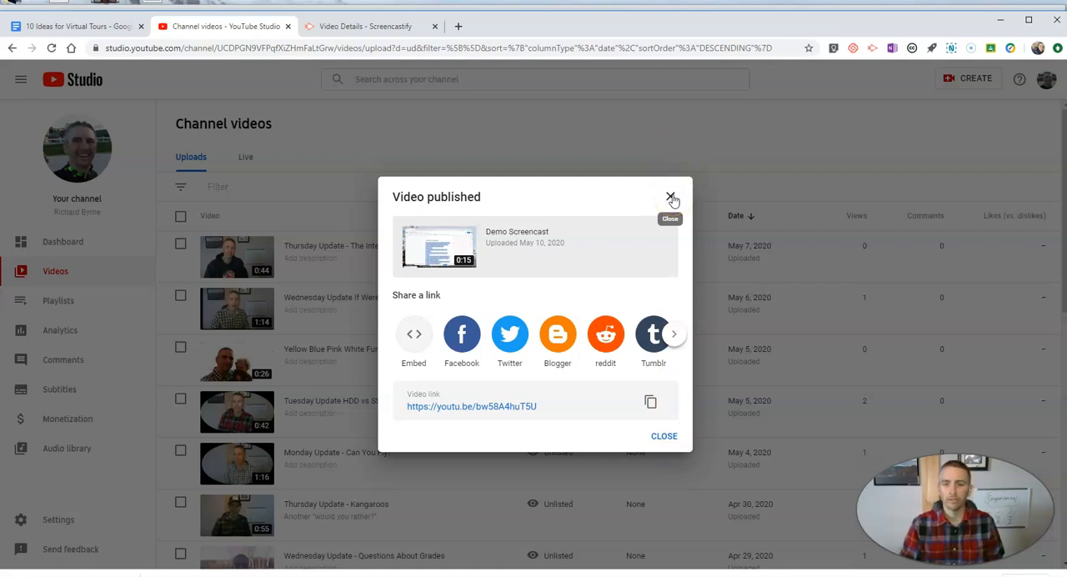
Step: Dismiss the published confirmation and open Demo Screencast in the video editor
{"action": "left_click", "coordinate": [672, 196]}
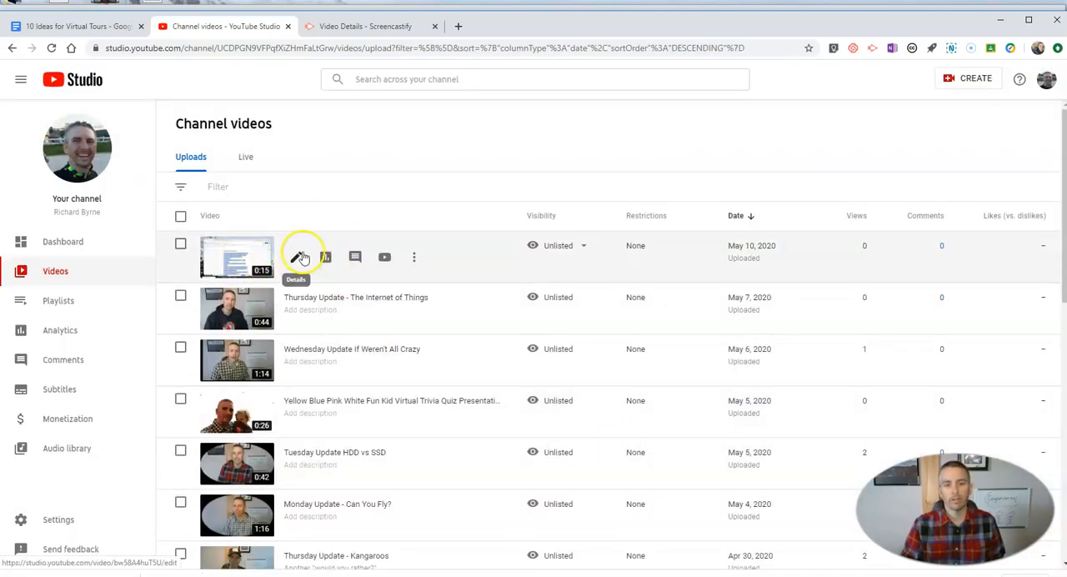
{"action": "left_click", "coordinate": [299, 256]}
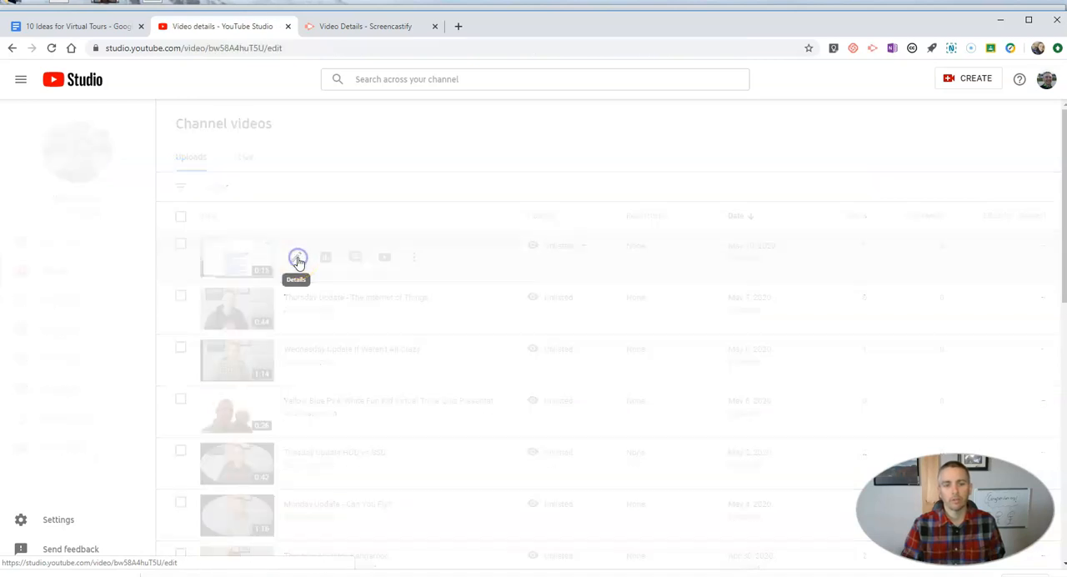
{"action": "left_click", "coordinate": [297, 256]}
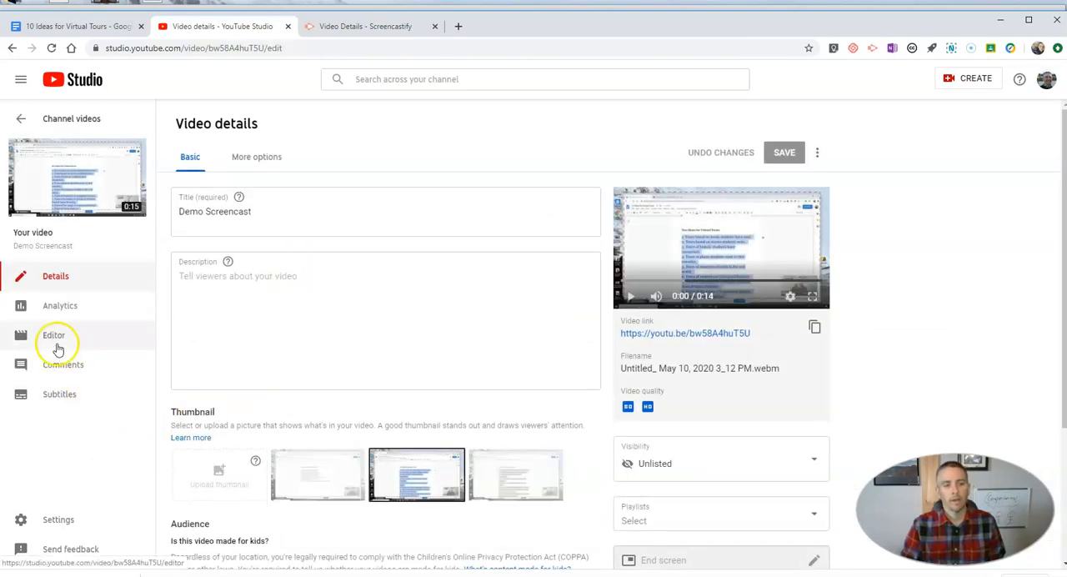
{"action": "mouse_move", "coordinate": [54, 333]}
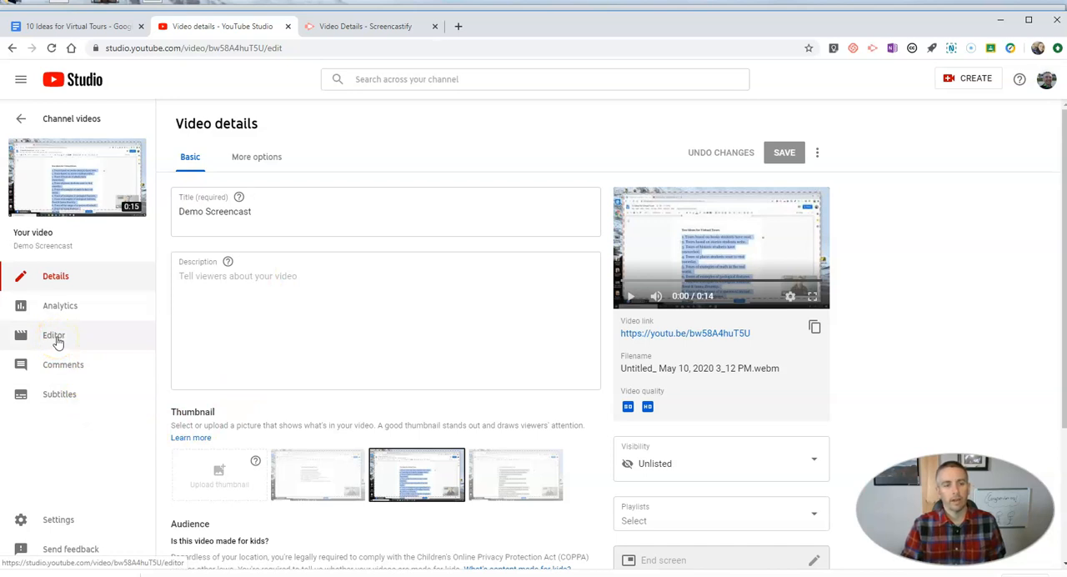
{"action": "left_click", "coordinate": [53, 335]}
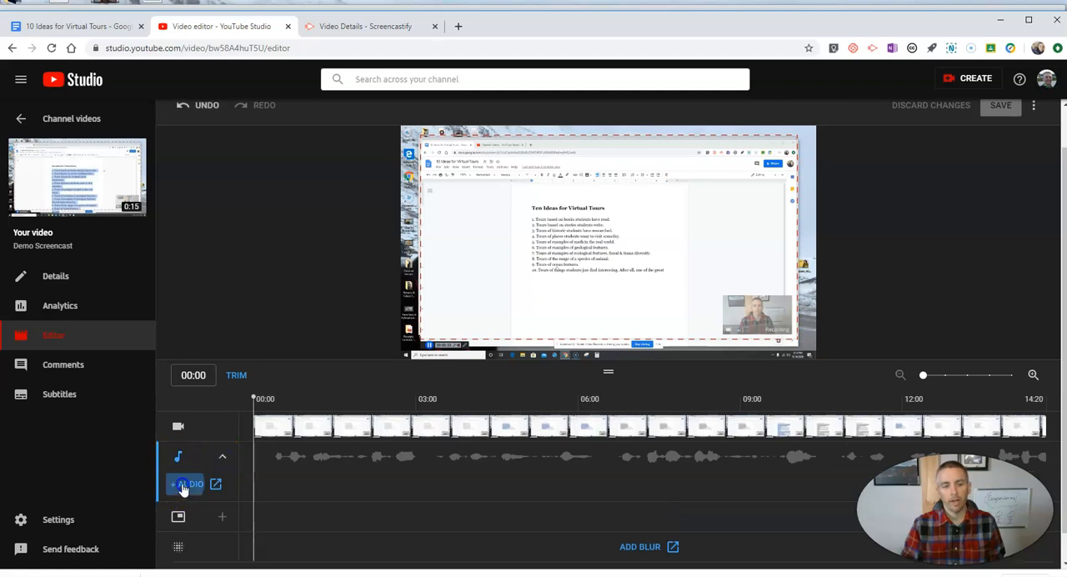
Step: Open the royalty-free music library and scroll the track list down to Phantom
{"action": "left_click", "coordinate": [215, 483]}
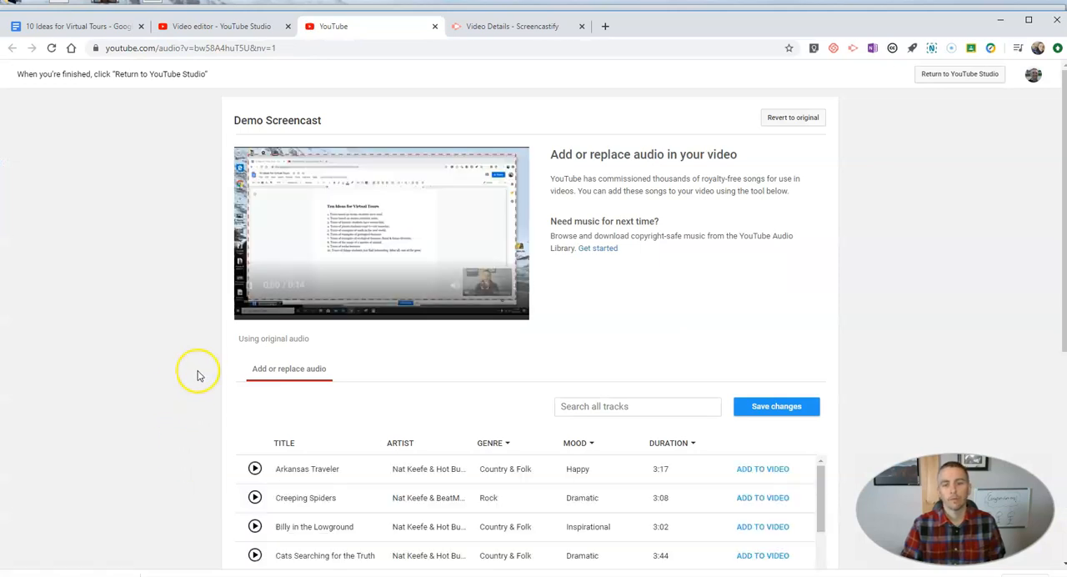
{"action": "left_click", "coordinate": [307, 275]}
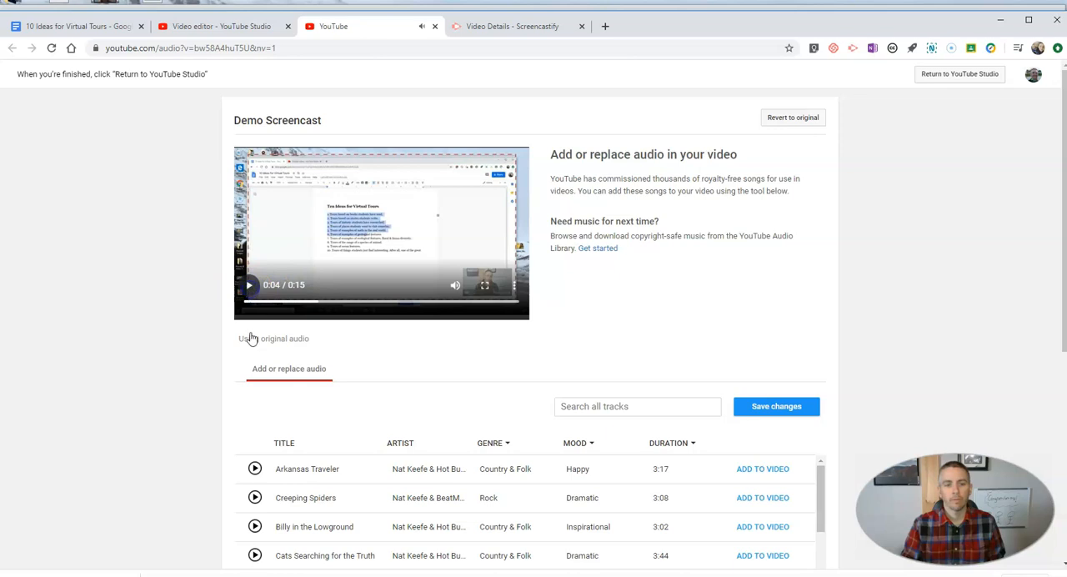
{"action": "scroll", "scroll_direction": "down", "scroll_amount": 3}
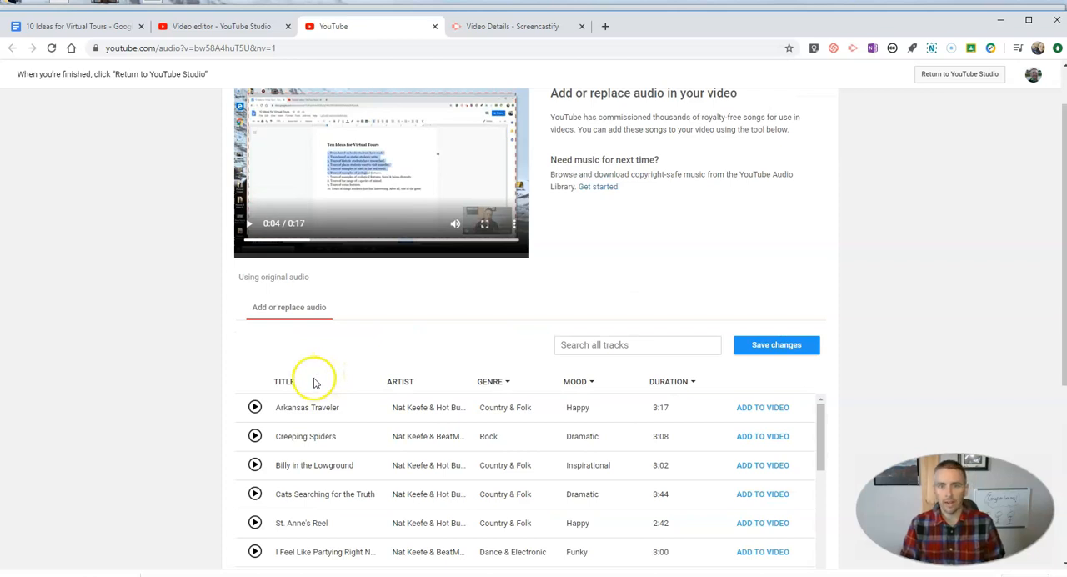
{"action": "mouse_move", "coordinate": [226, 453]}
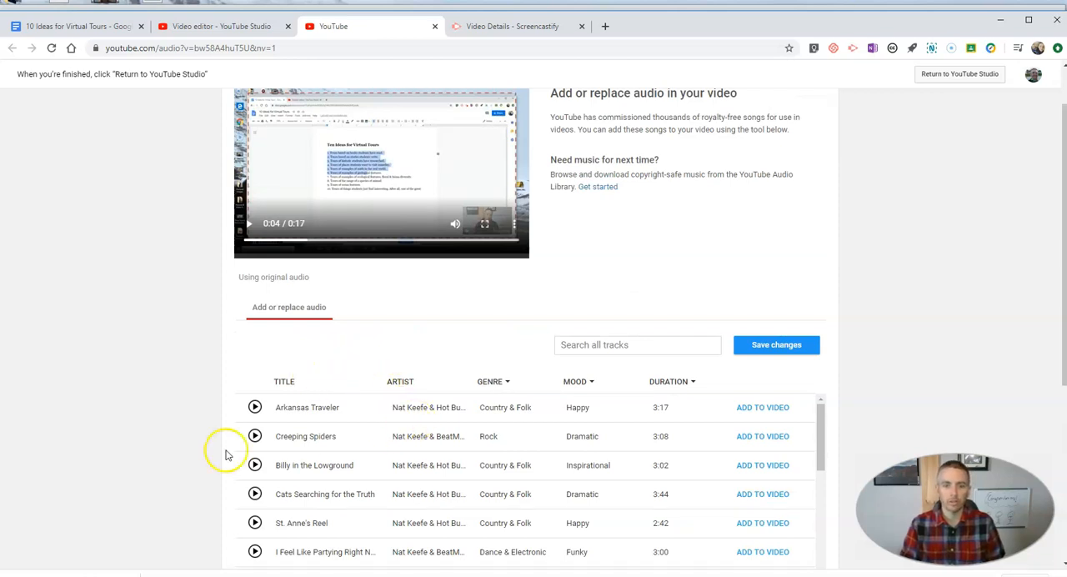
{"action": "scroll", "scroll_direction": "down", "scroll_amount": 3}
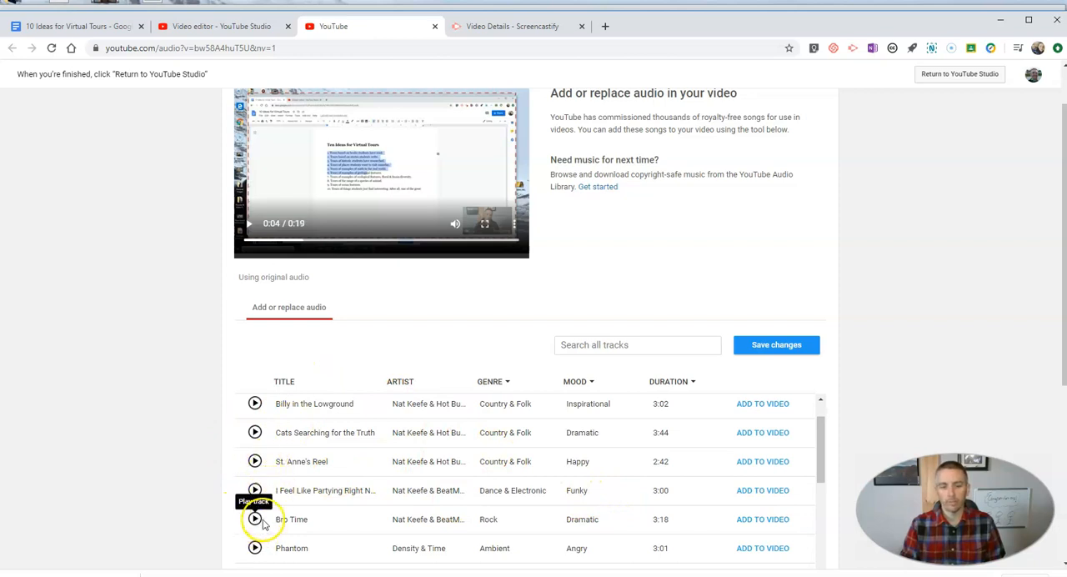
{"action": "scroll", "scroll_direction": "down", "scroll_amount": 3}
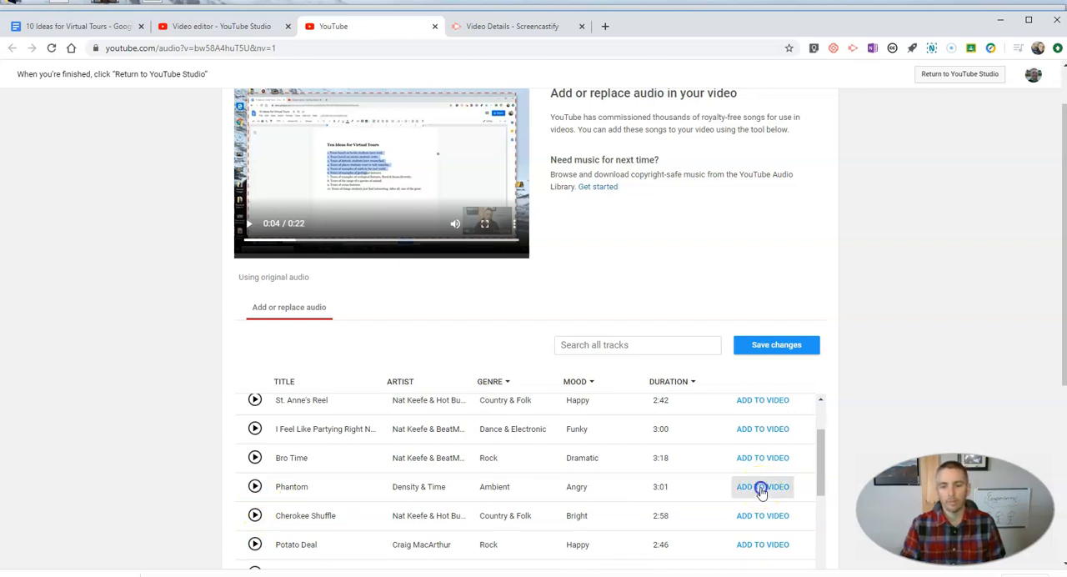
Step: Add the Phantom track and shift the audio mix toward the original audio, then preview it
{"action": "left_click", "coordinate": [762, 487]}
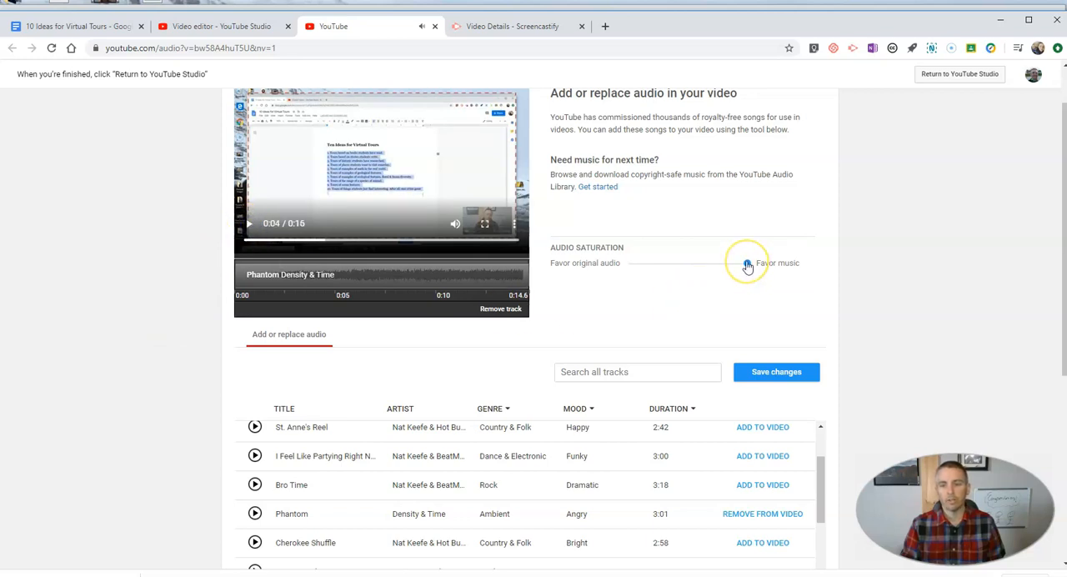
{"action": "left_click_drag", "start_coordinate": [747, 265], "coordinate": [662, 266]}
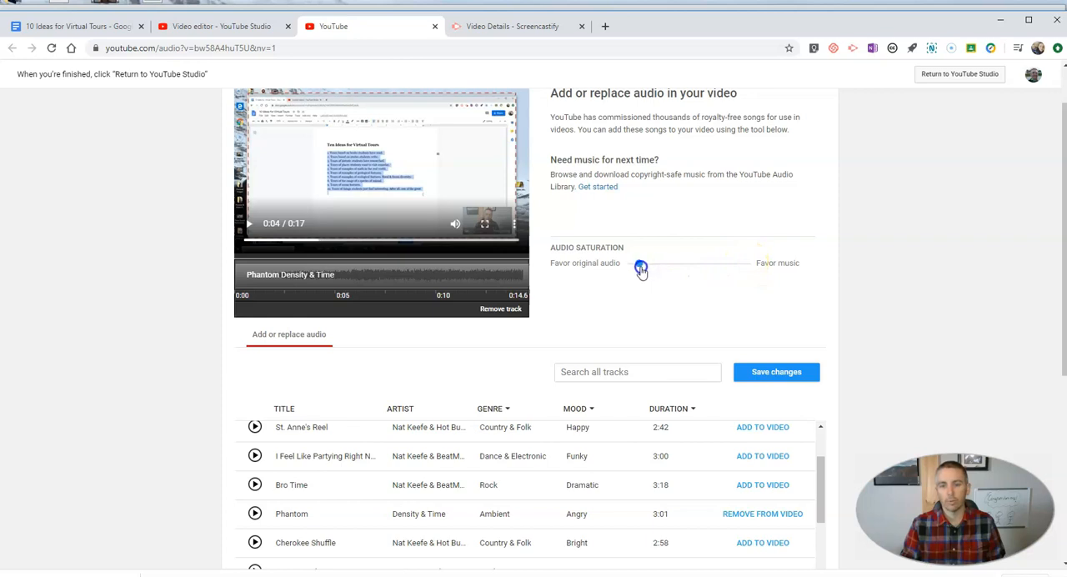
{"action": "left_click", "coordinate": [248, 224]}
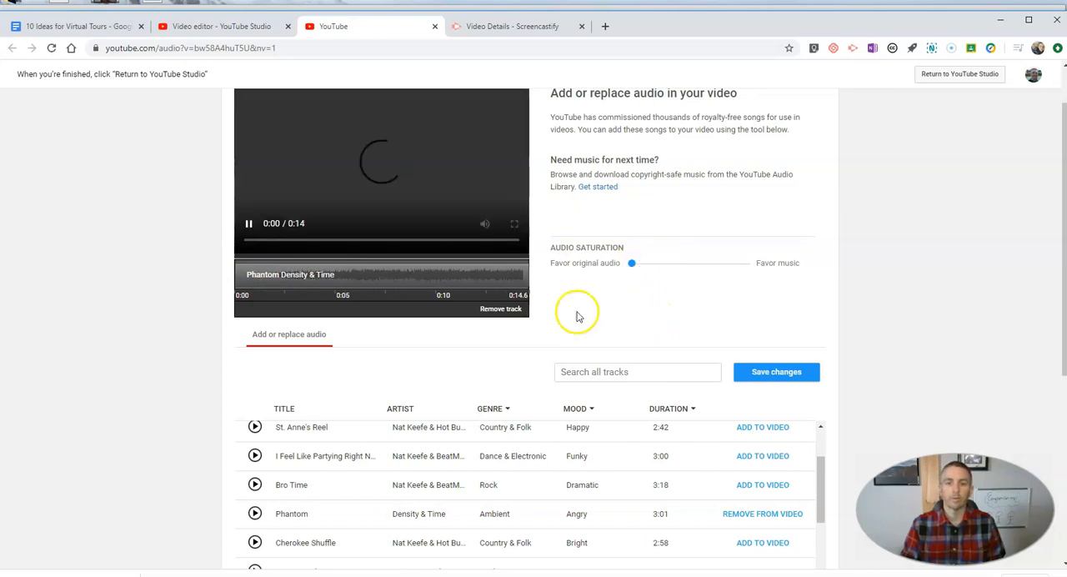
{"action": "left_click", "coordinate": [248, 223]}
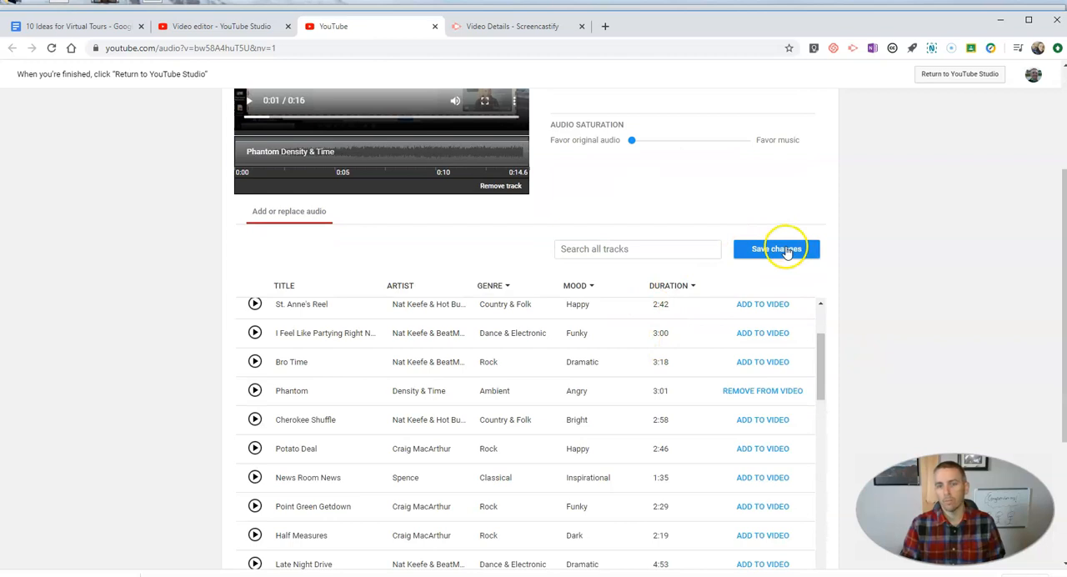
Step: Save the background music changes and return to the channel videos list
{"action": "left_click", "coordinate": [776, 249]}
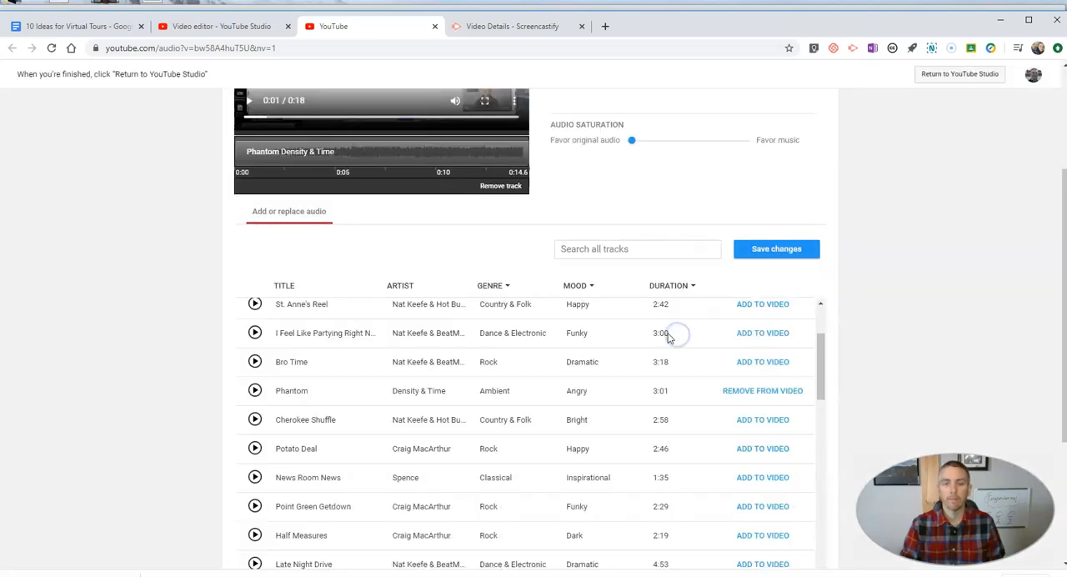
{"action": "left_click", "coordinate": [958, 73]}
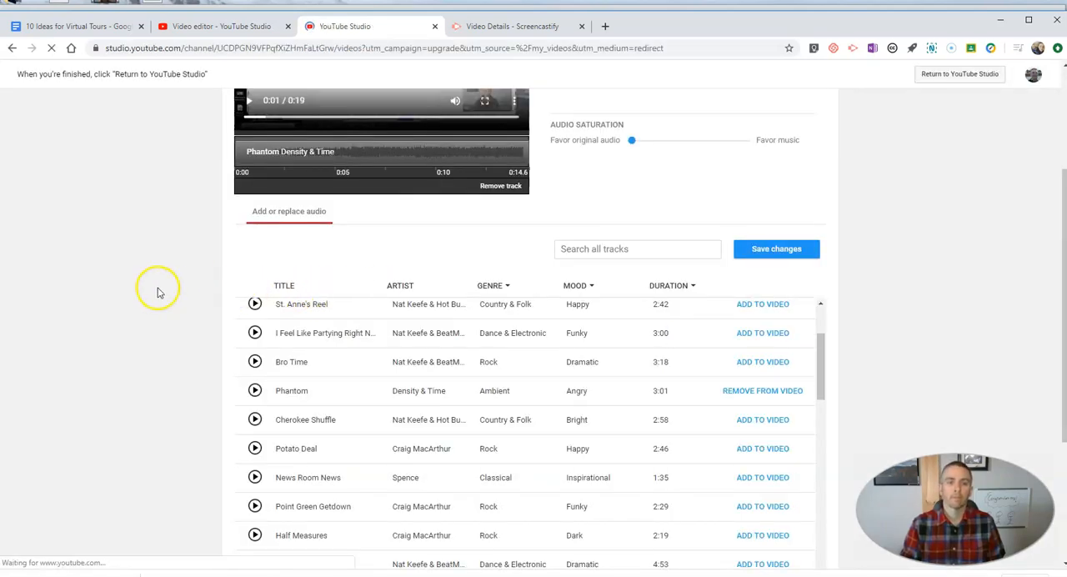
{"action": "left_click", "coordinate": [960, 74]}
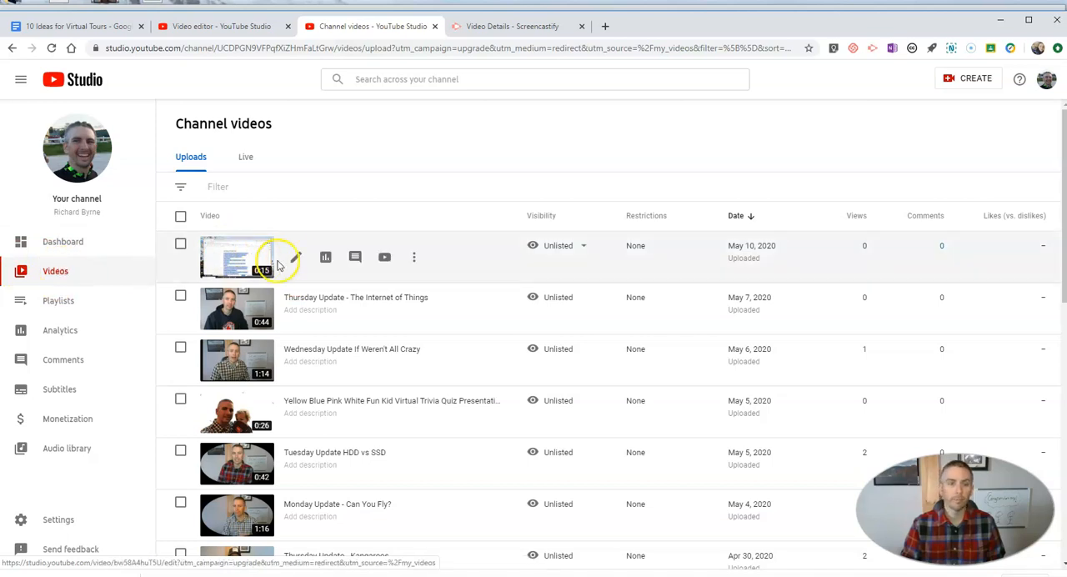
Step: Reopen Demo Screencast's details and its video editor, which reports the video still processing
{"action": "left_click", "coordinate": [236, 257]}
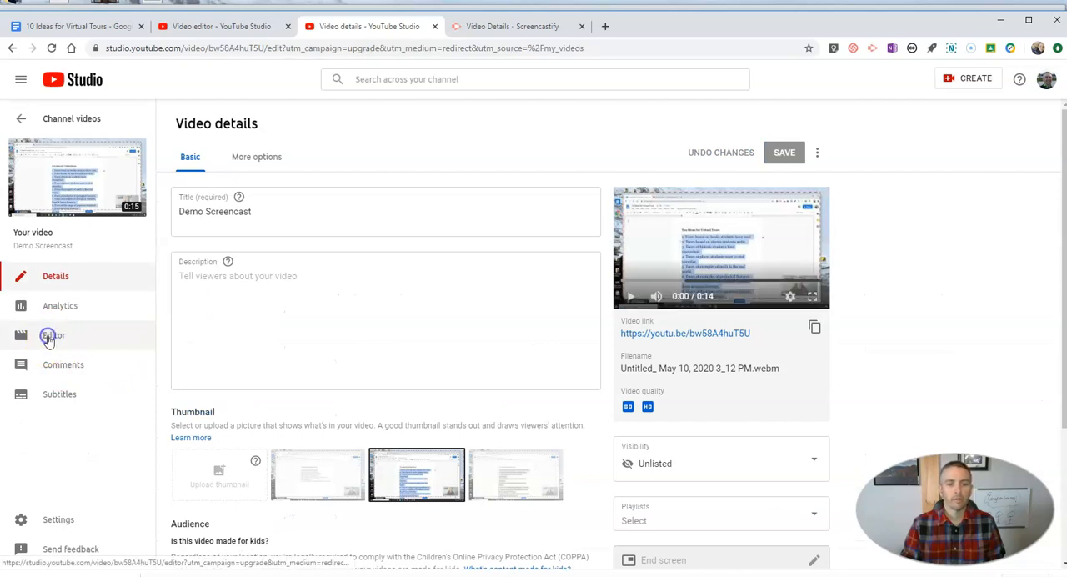
{"action": "left_click", "coordinate": [54, 335]}
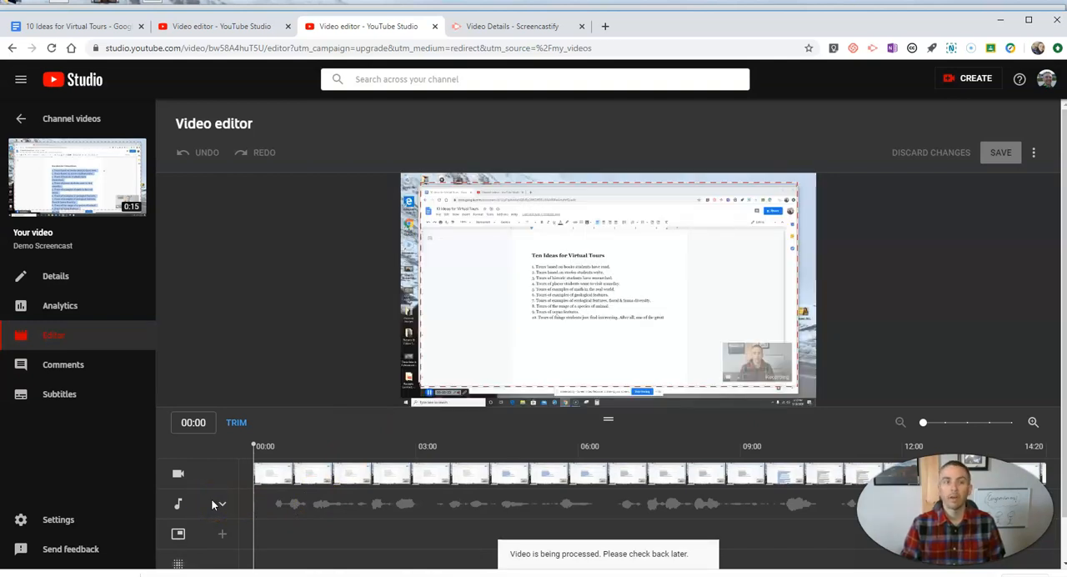
{"action": "mouse_move", "coordinate": [220, 483]}
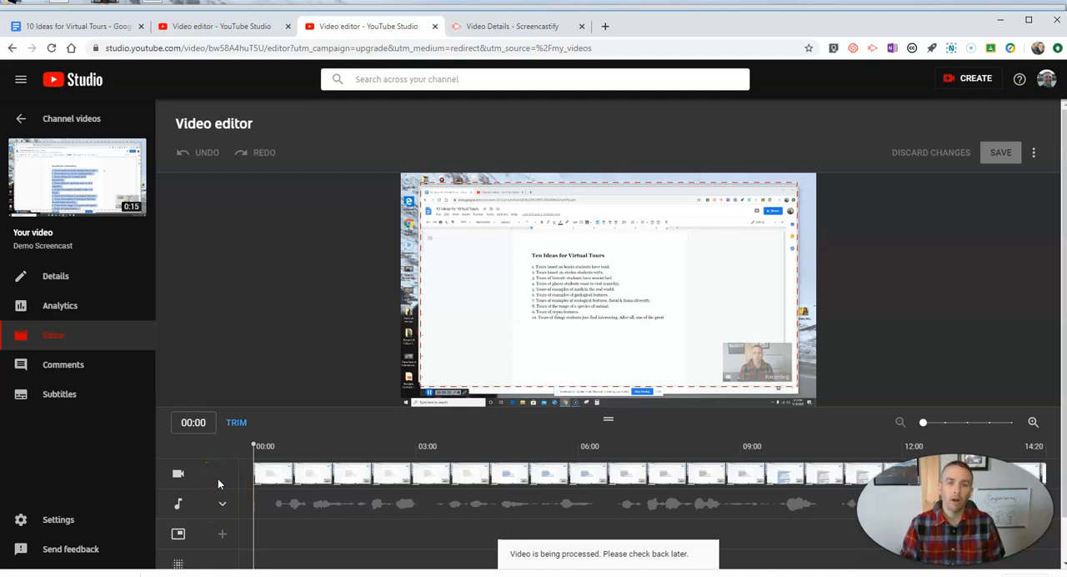
{"action": "mouse_move", "coordinate": [220, 454]}
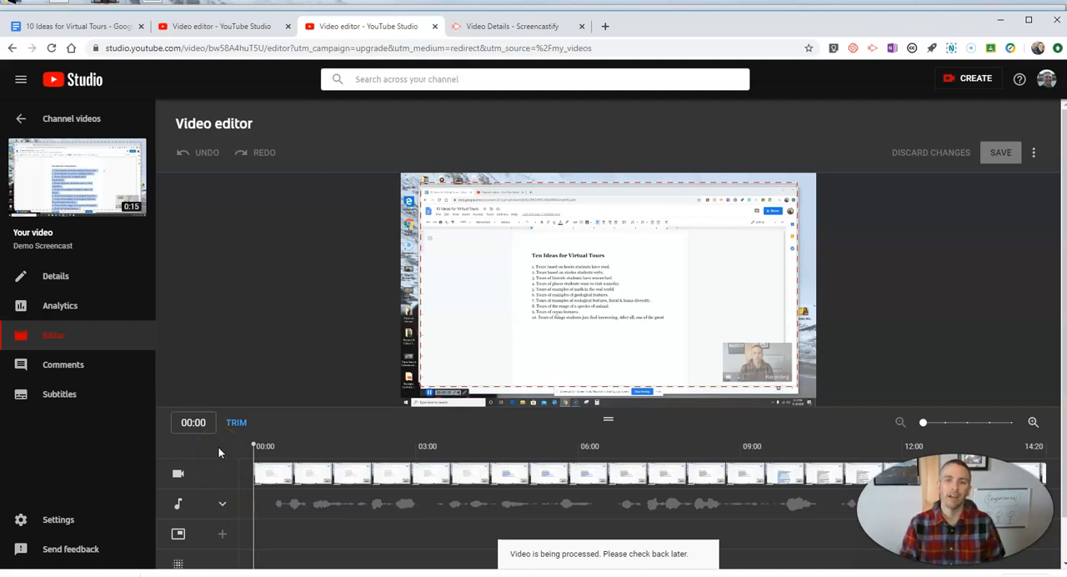